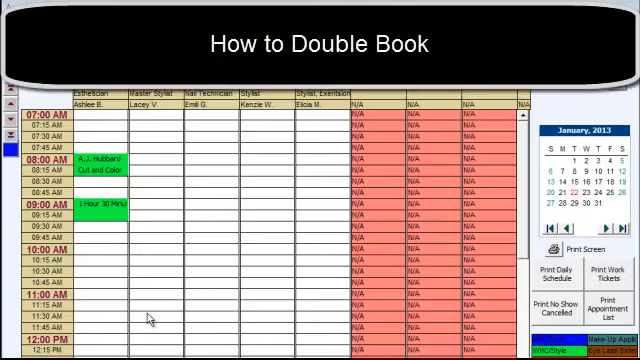
{"action": "mouse_move", "coordinate": [308, 277]}
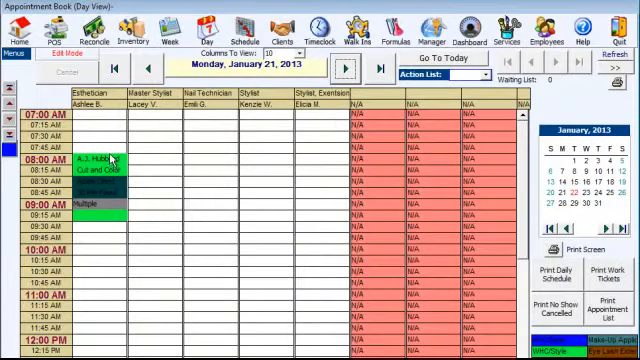
{"action": "right_click", "coordinate": [95, 160]}
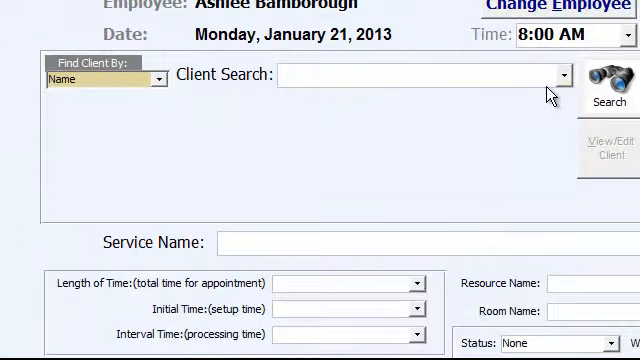
{"action": "left_click", "coordinate": [562, 75]}
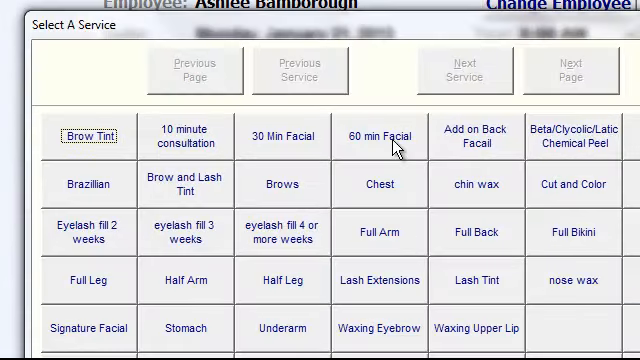
{"action": "left_click", "coordinate": [87, 184]}
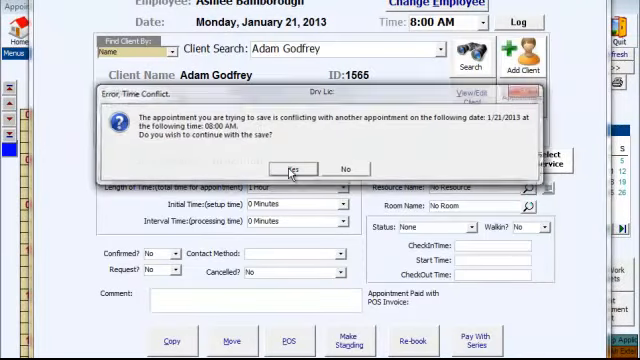
{"action": "left_click", "coordinate": [288, 167]}
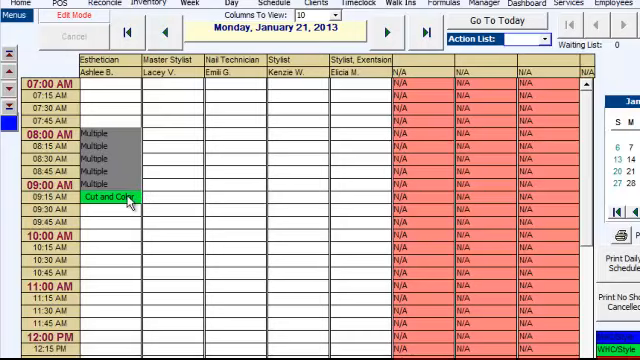
{"action": "double_click", "coordinate": [108, 201]}
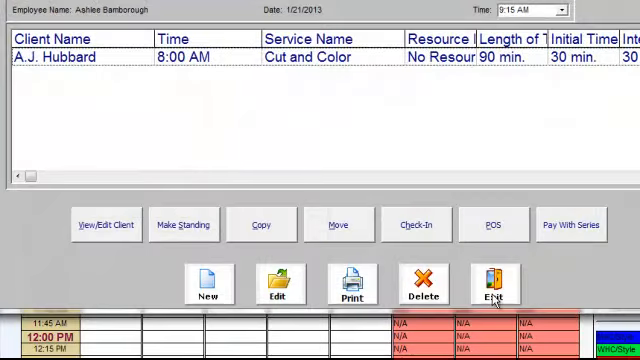
{"action": "left_click", "coordinate": [495, 290]}
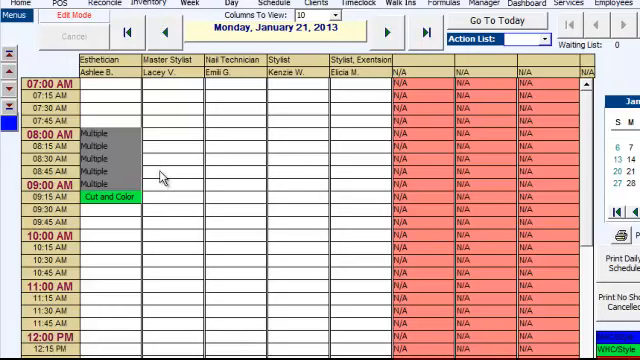
{"action": "mouse_move", "coordinate": [97, 170]}
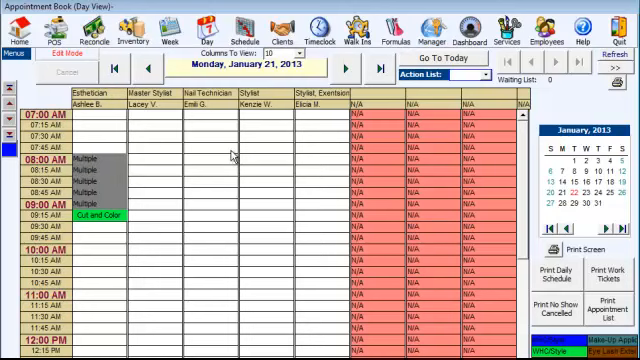
{"action": "mouse_move", "coordinate": [228, 152]}
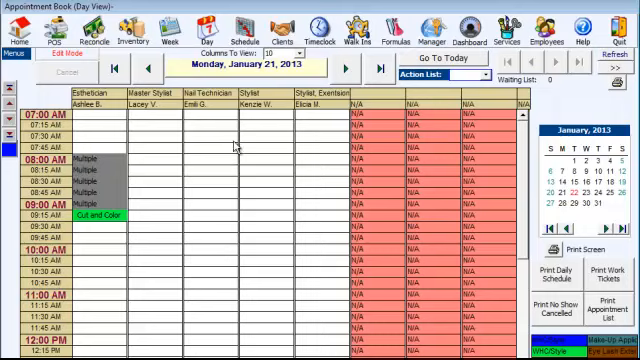
{"action": "mouse_move", "coordinate": [230, 147]}
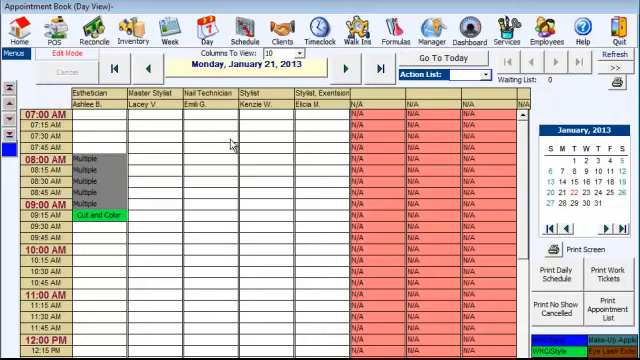